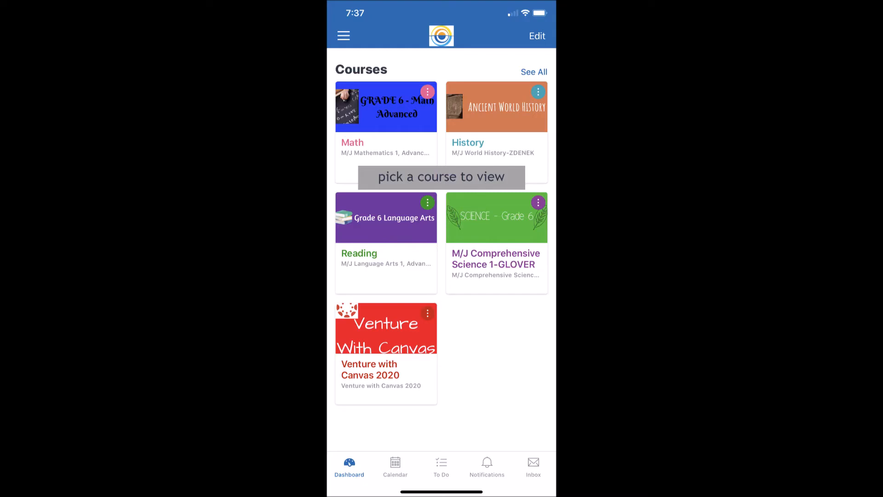
Open the M/J World History-ZDENEK course from its Dashboard card.
left_click(496, 106)
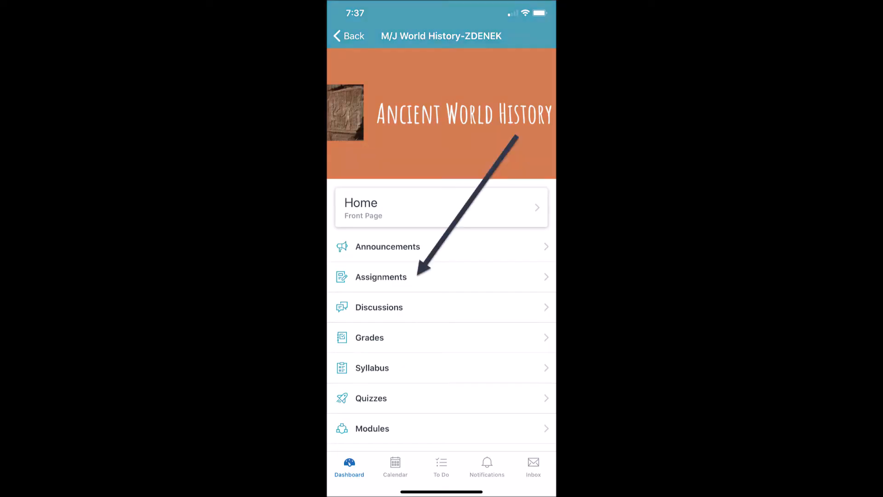
left_click(369, 338)
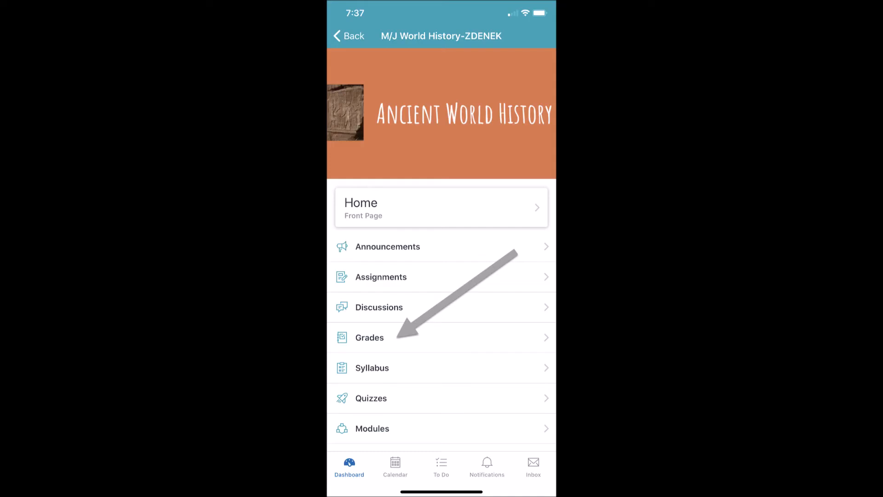
Open the History grades and view the Midterm quiz Submission & Rubric (100 out of 100).
left_click(370, 337)
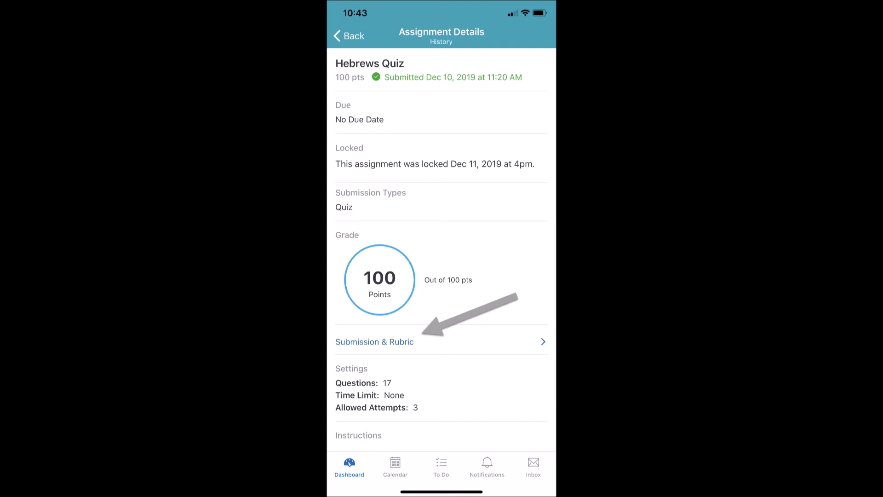
left_click(375, 342)
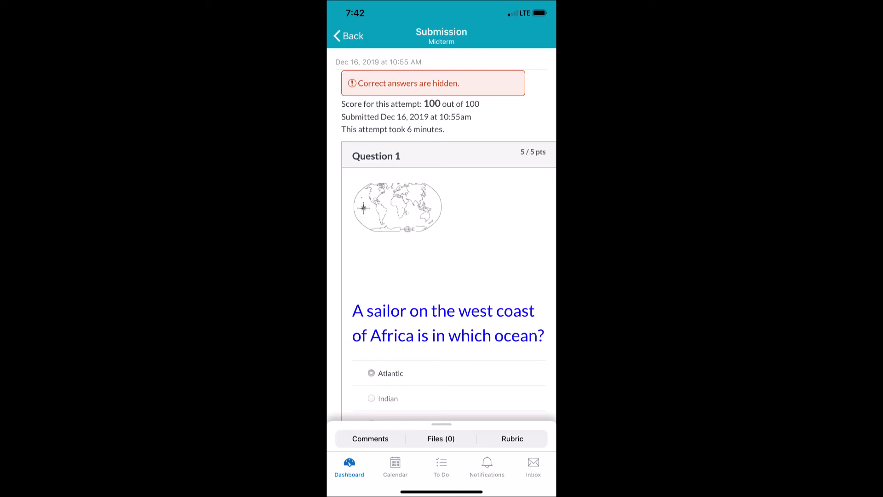
Back out of the Midterm submission to the Dashboard showing all five courses.
left_click(370, 438)
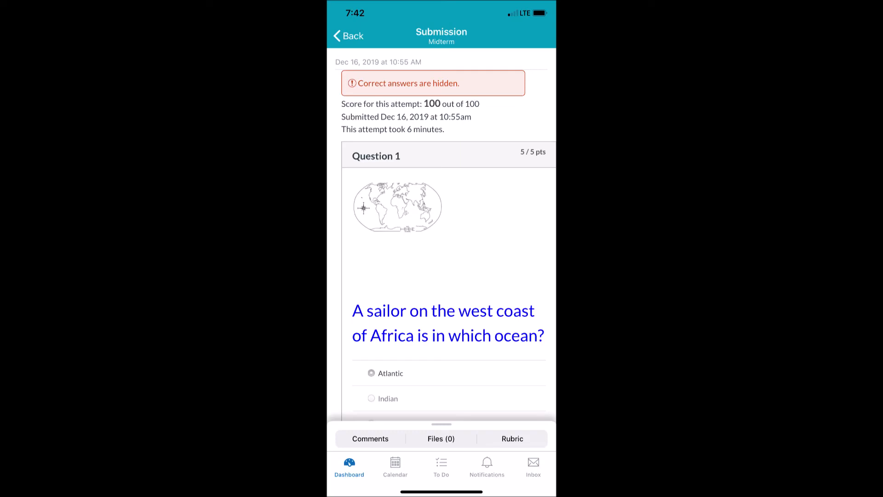
left_click(347, 36)
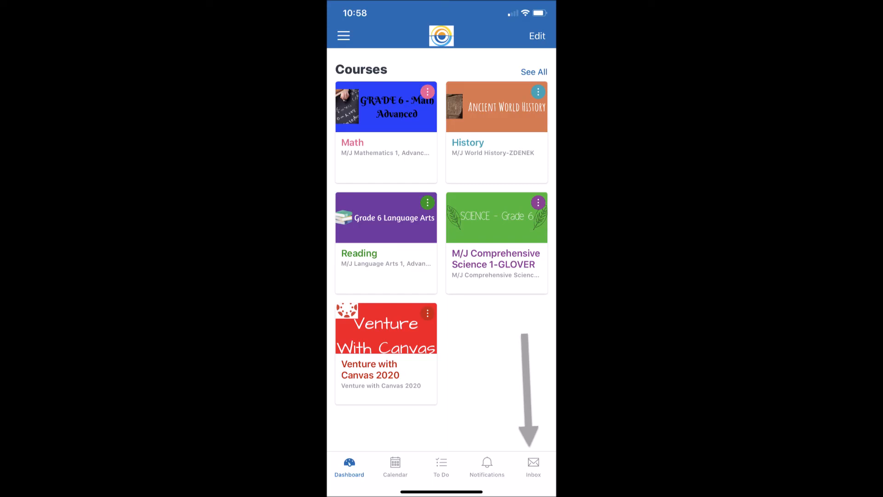
Start a blank New Message from the Inbox with no course chosen yet.
left_click(533, 467)
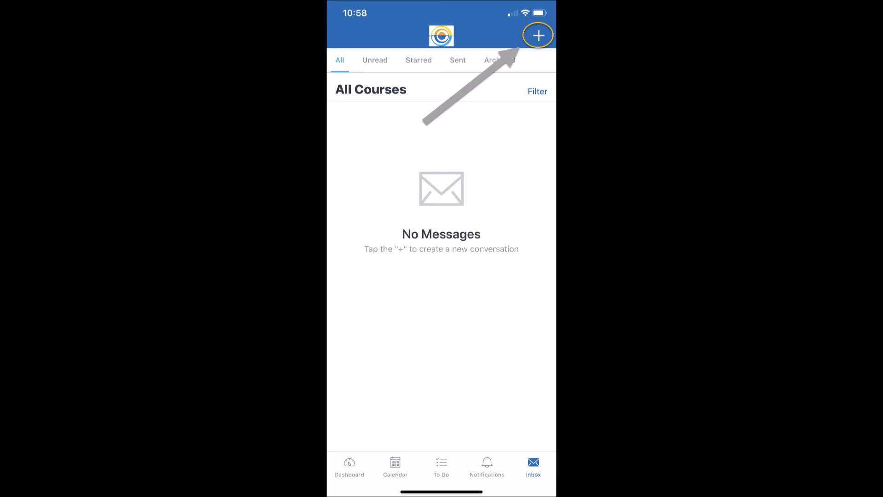
left_click(538, 35)
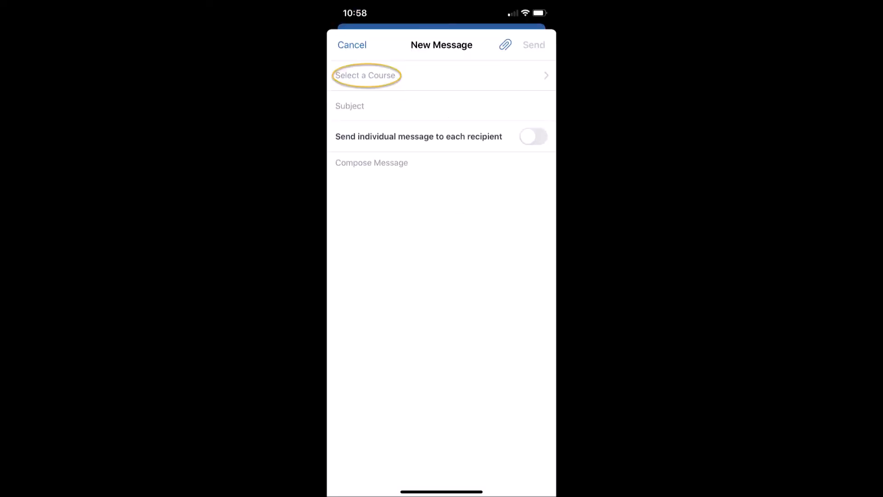